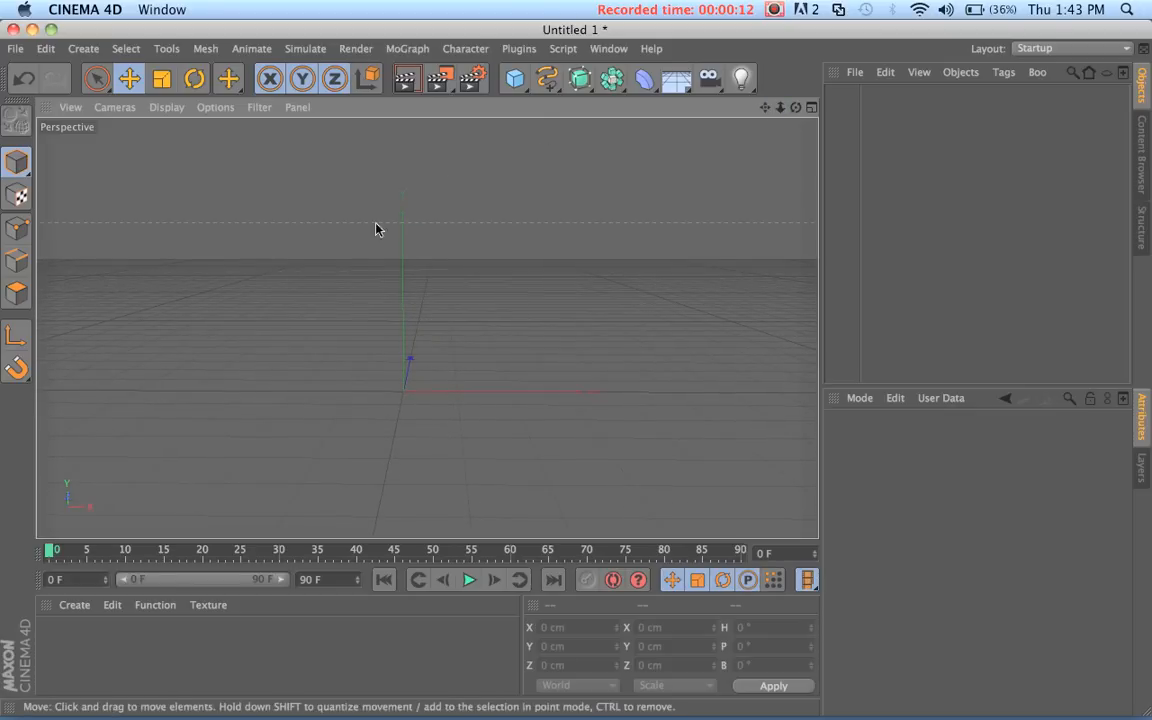
Step: Add a MoText object from the MoGraph menu showing the default word Text
left_click(406, 48)
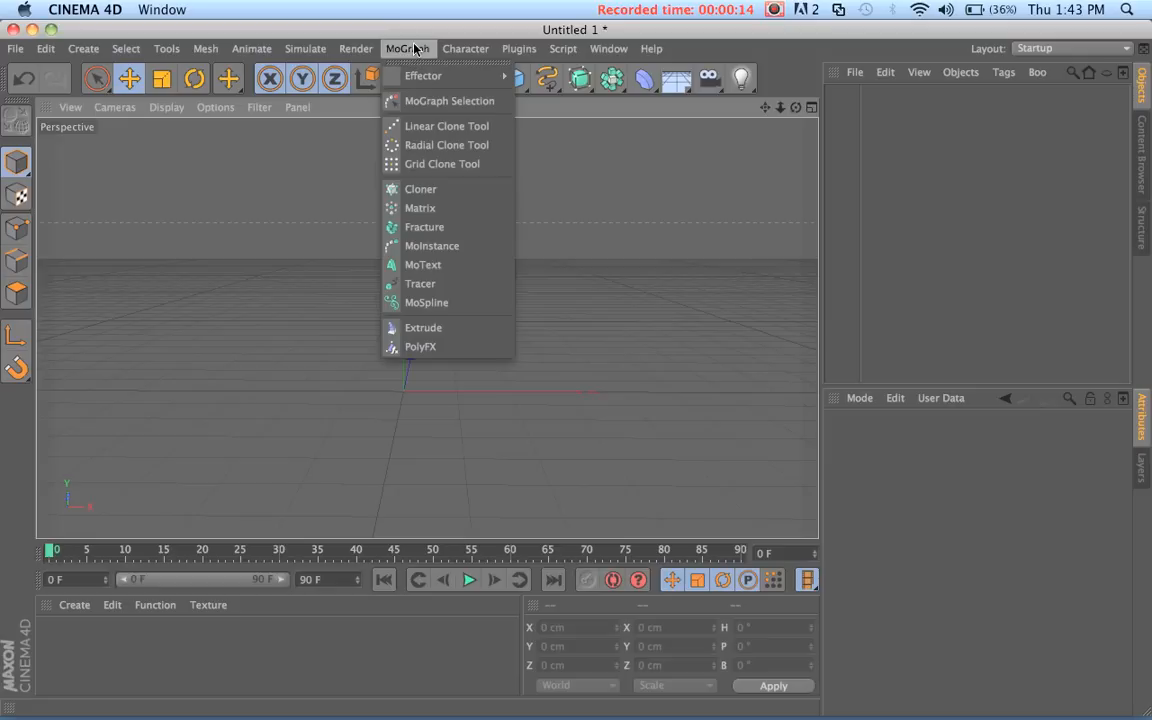
mouse_move(432, 246)
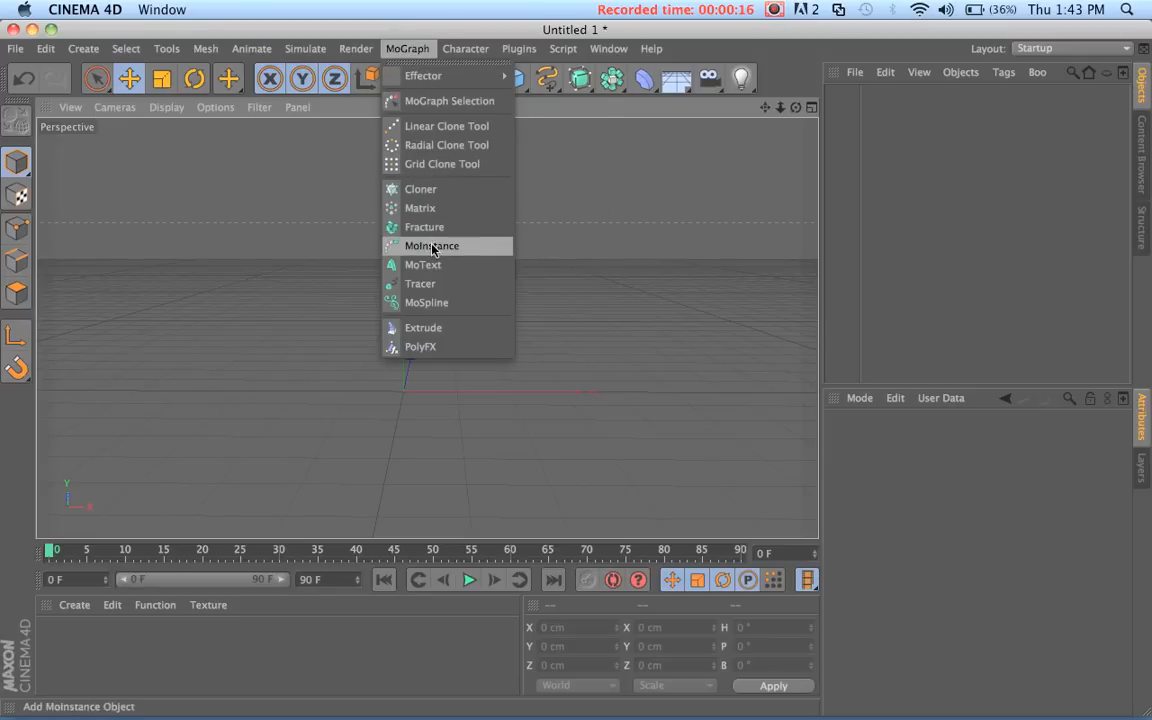
left_click(422, 264)
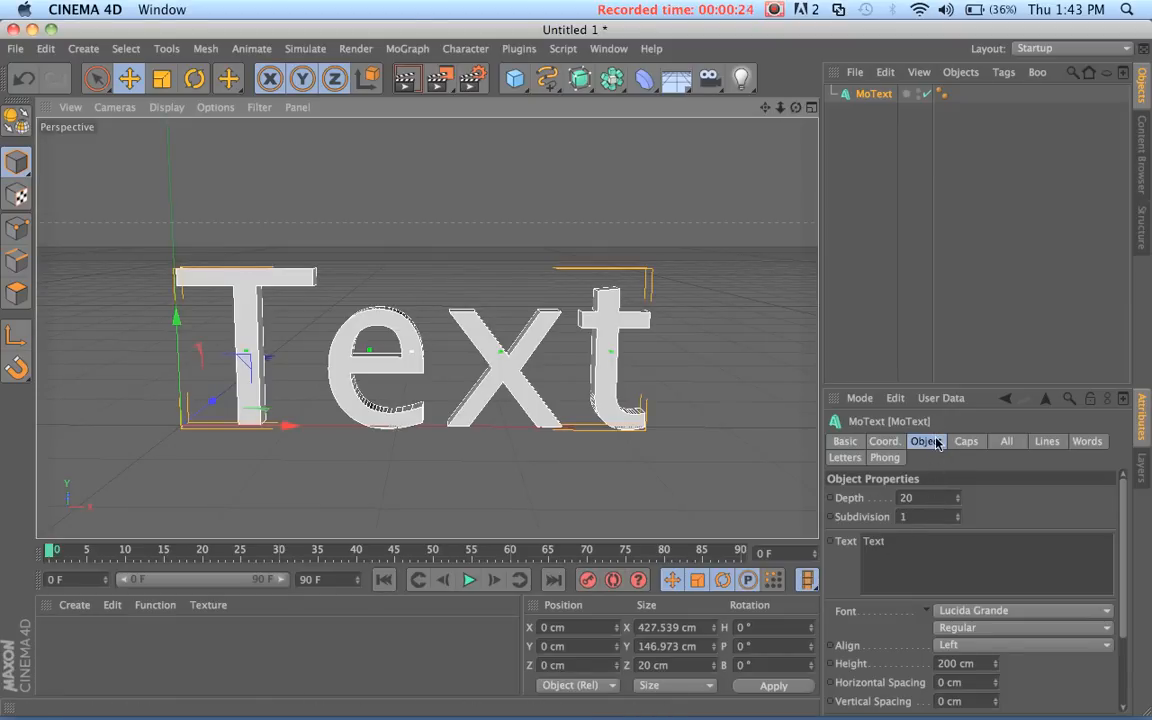
Step: Set the MoText extrusion depth to 80
left_click(920, 498)
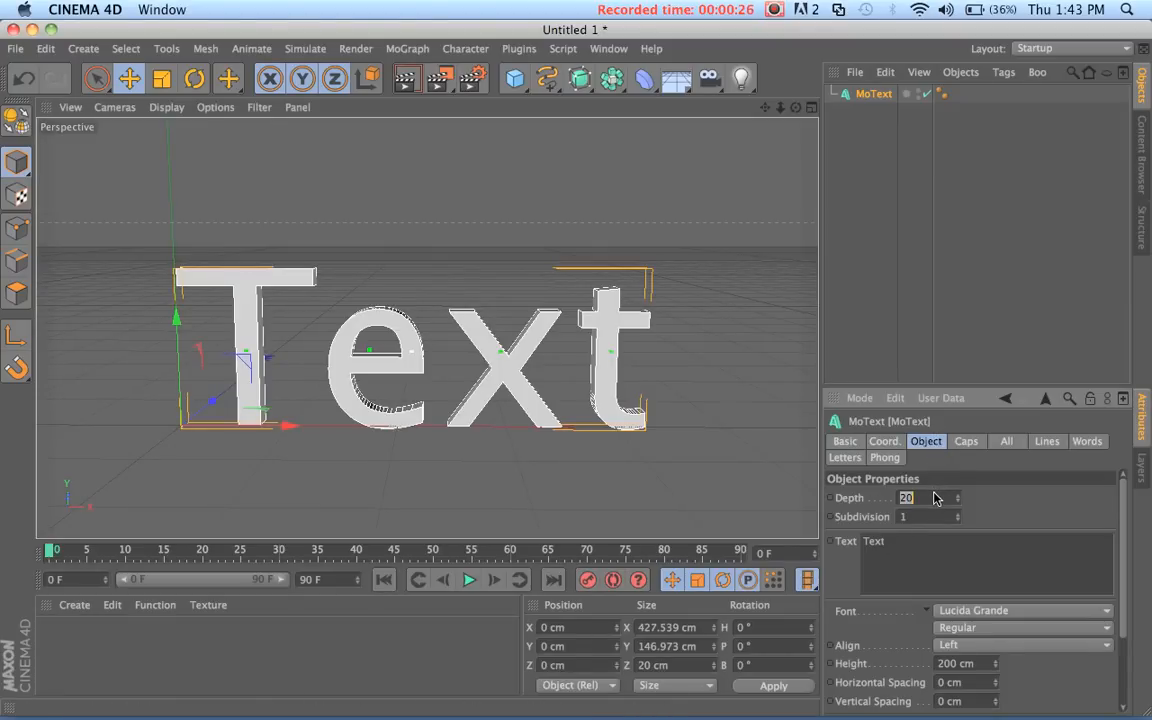
type("80")
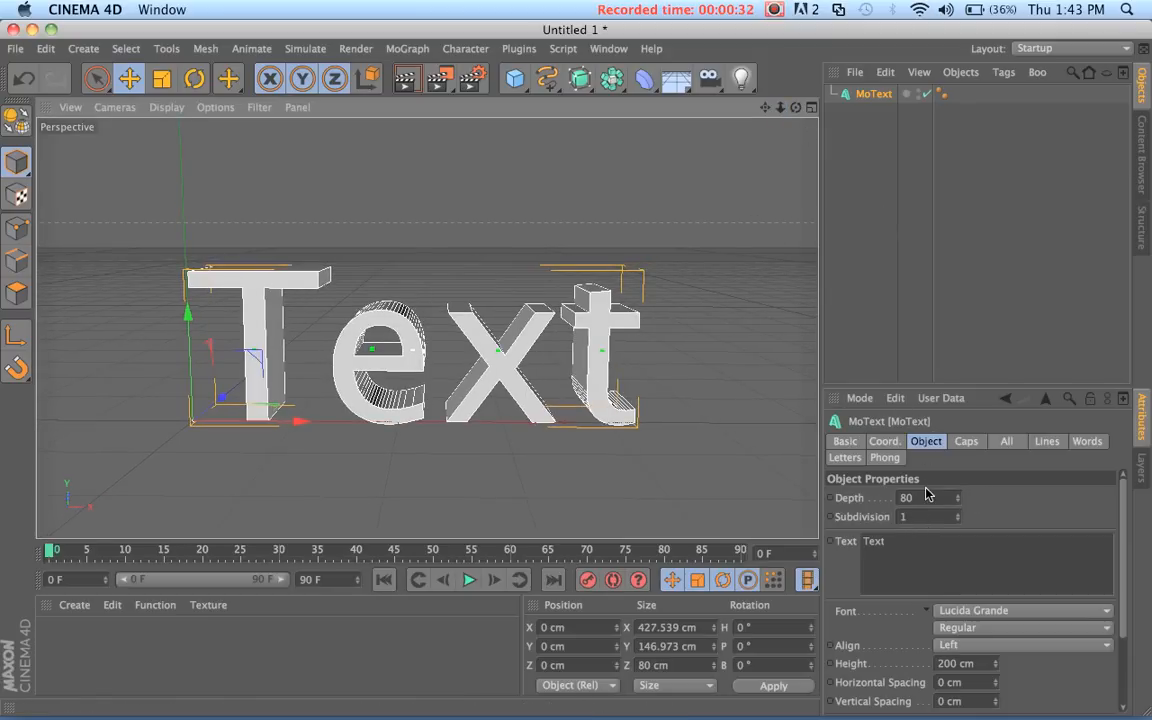
mouse_move(900, 540)
type("blakewooddrums")
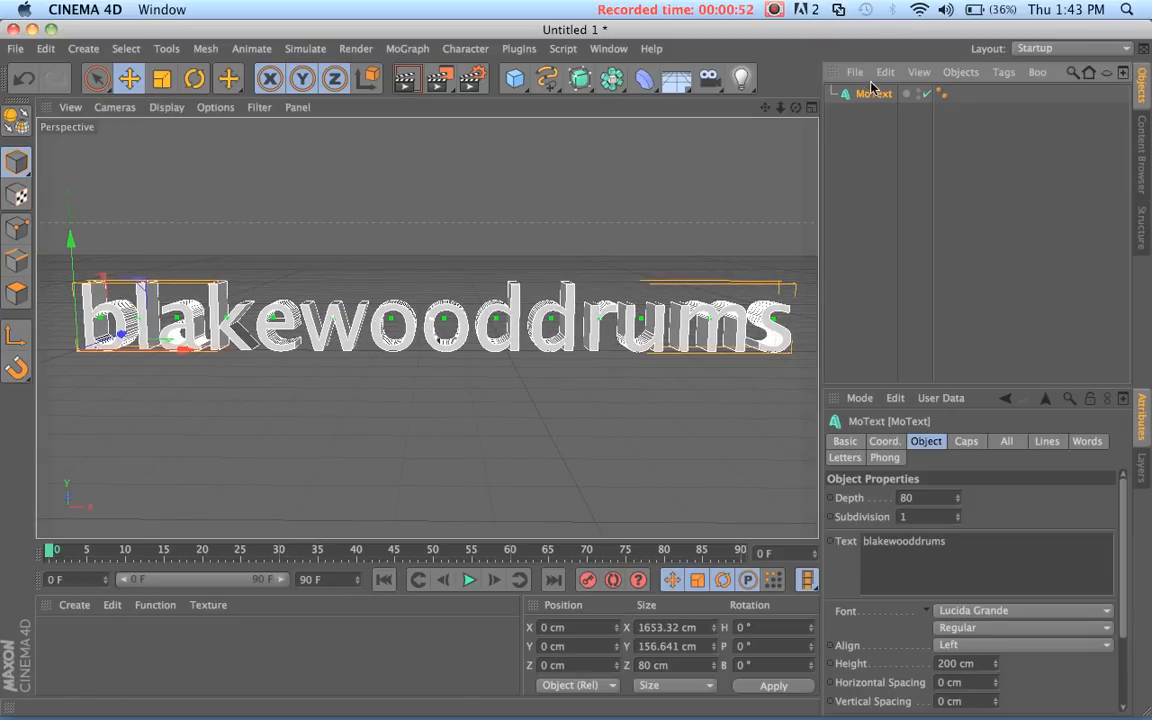
mouse_move(872, 94)
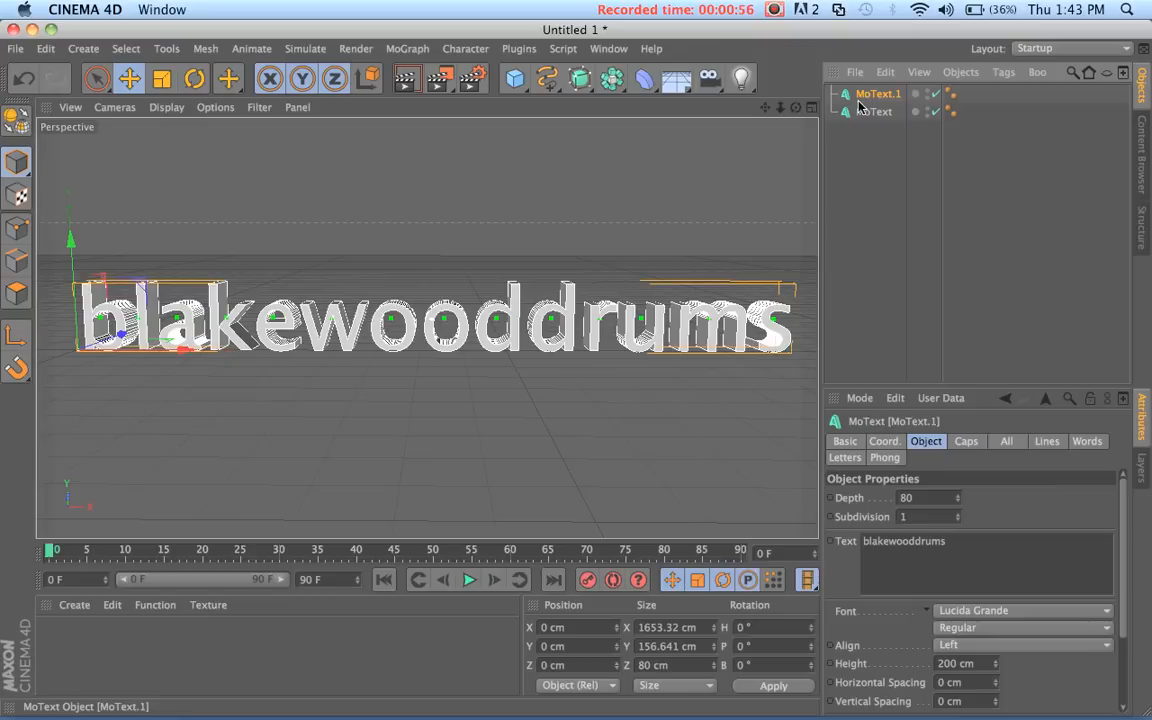
mouse_move(878, 94)
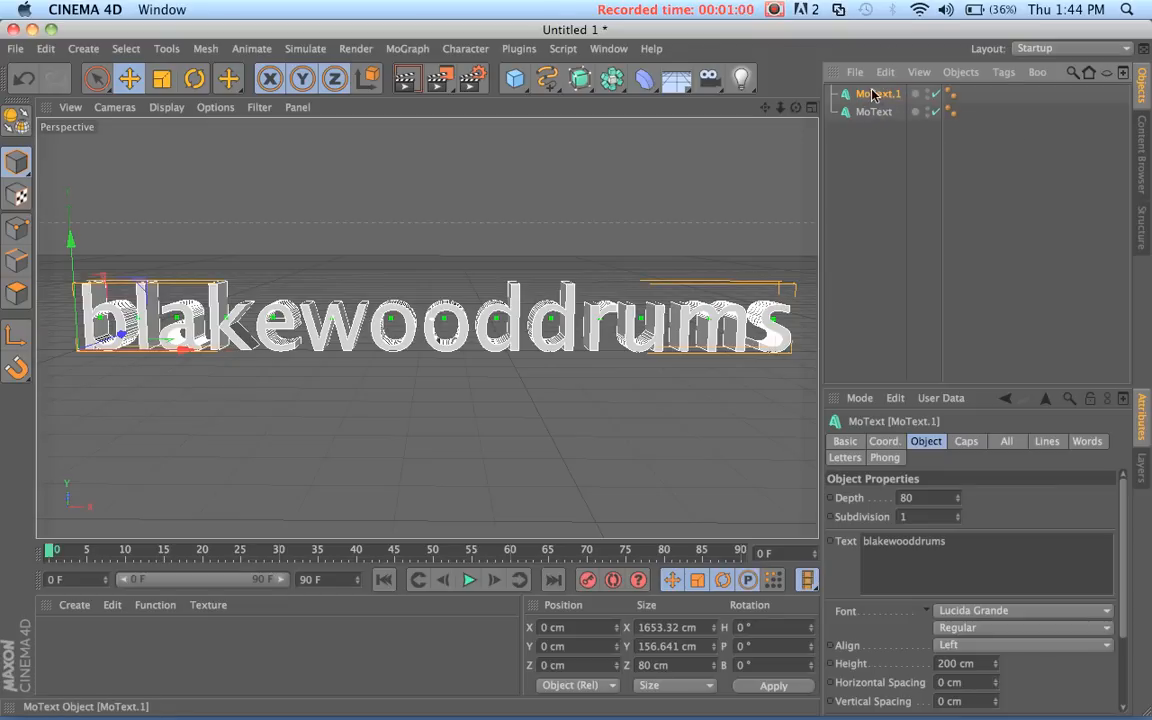
mouse_move(886, 82)
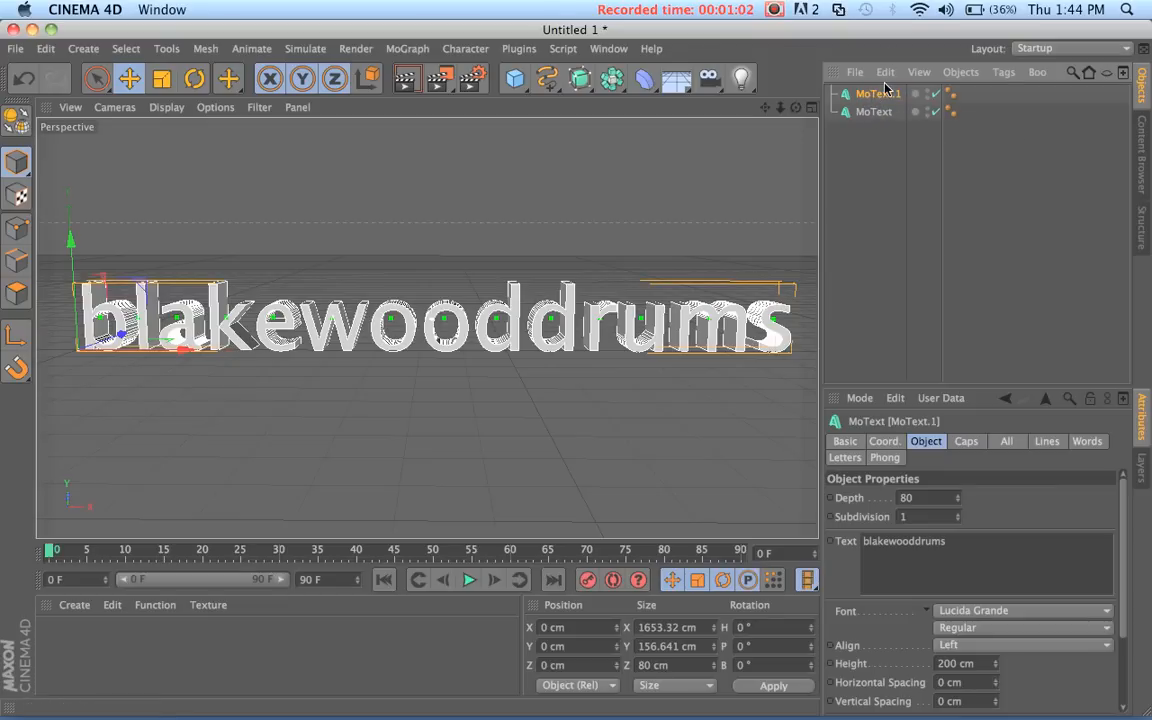
mouse_move(952, 456)
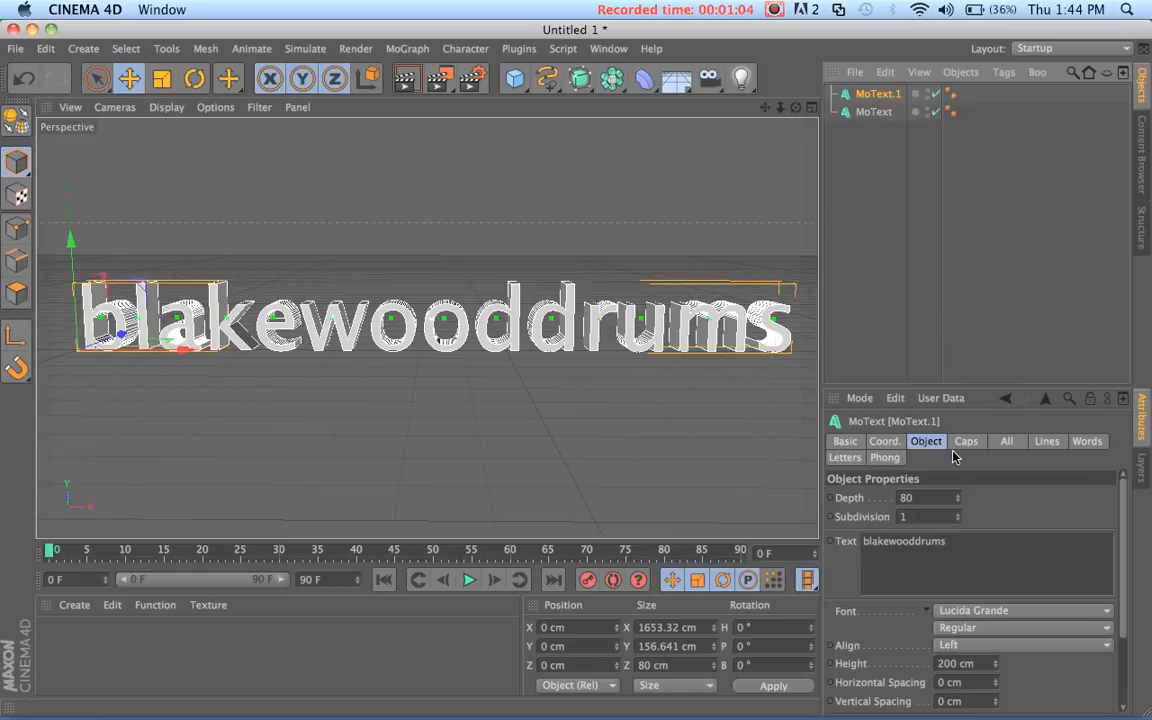
Step: Give the text fillet caps on both front and back in the Caps settings
left_click(966, 442)
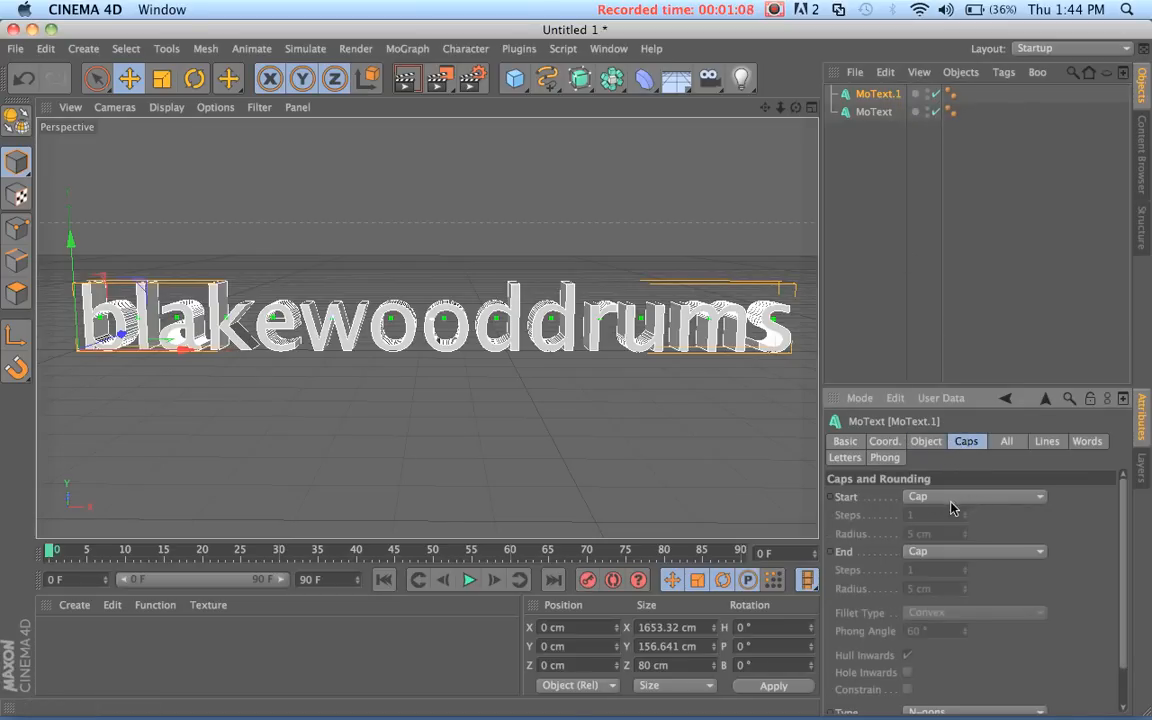
left_click(976, 496)
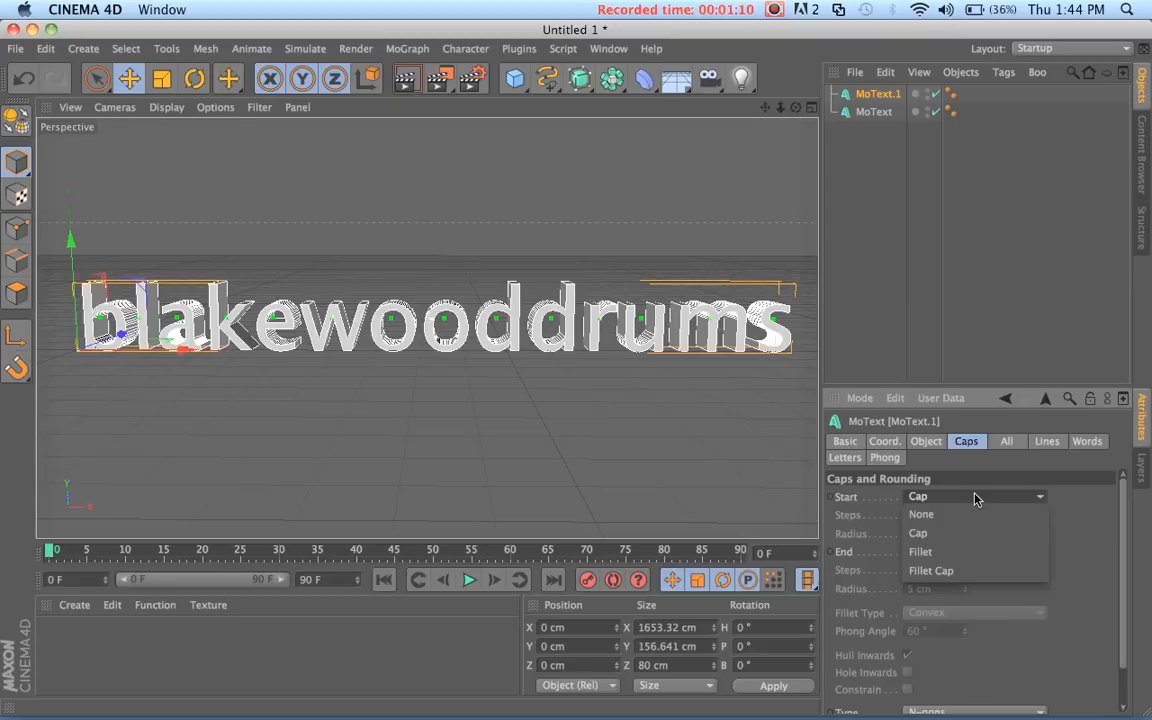
mouse_move(932, 572)
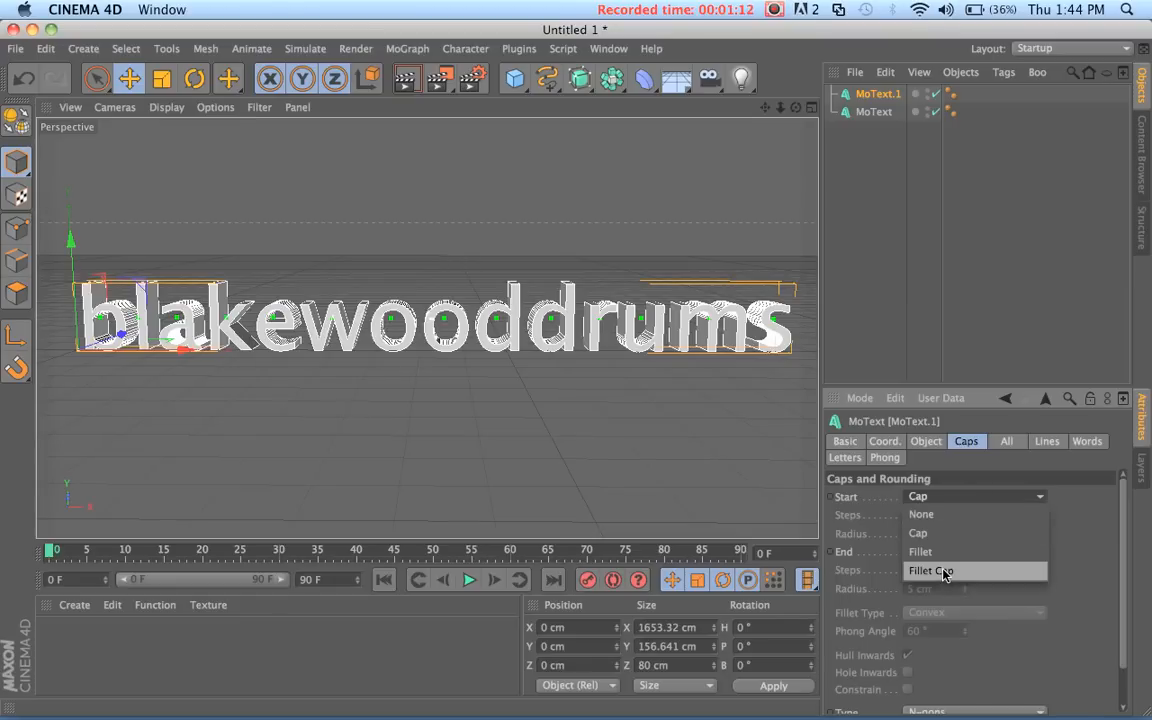
left_click(944, 570)
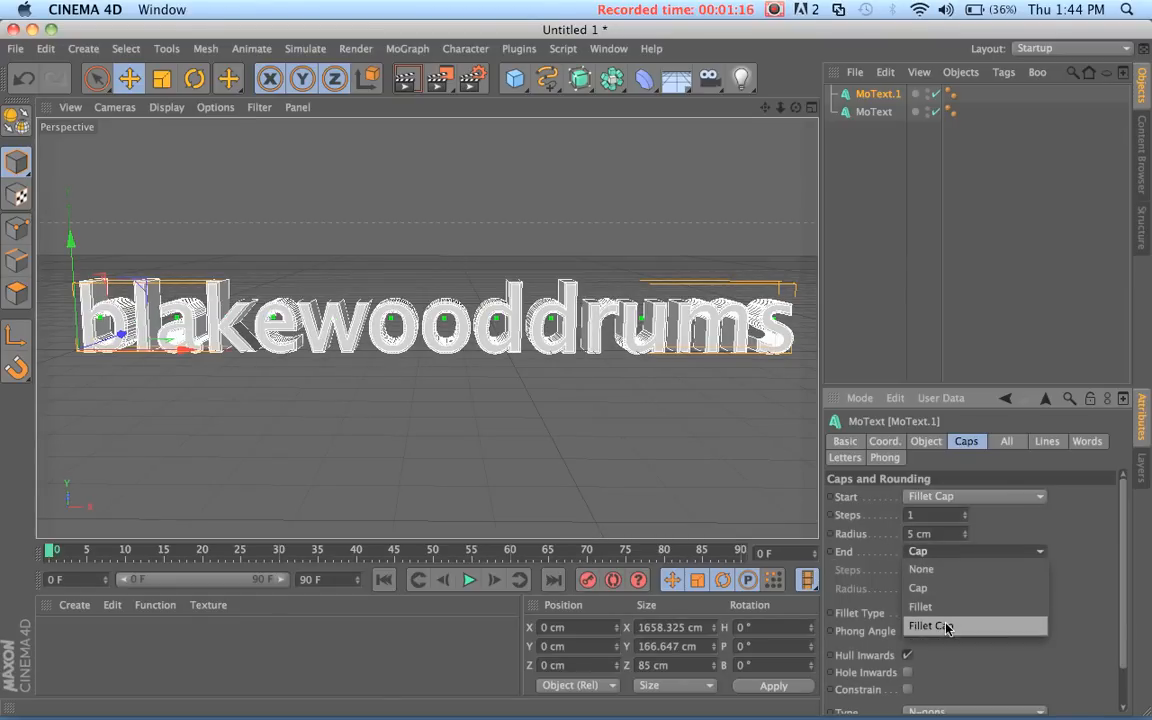
left_click(928, 624)
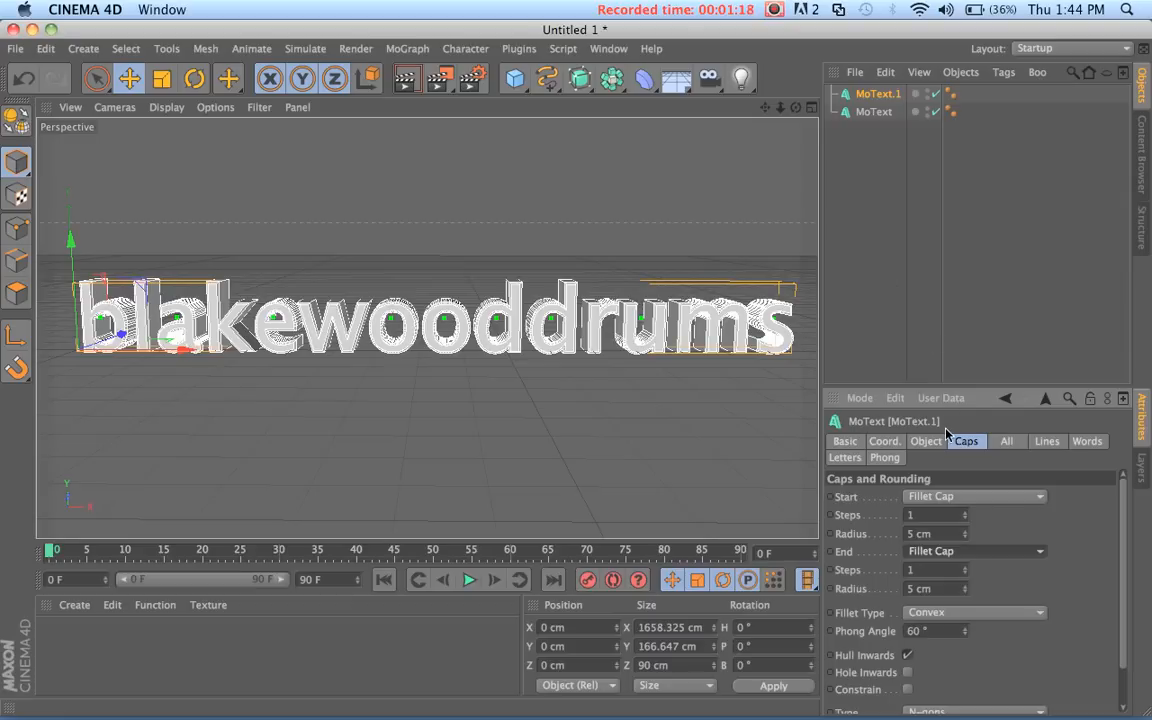
mouse_move(932, 552)
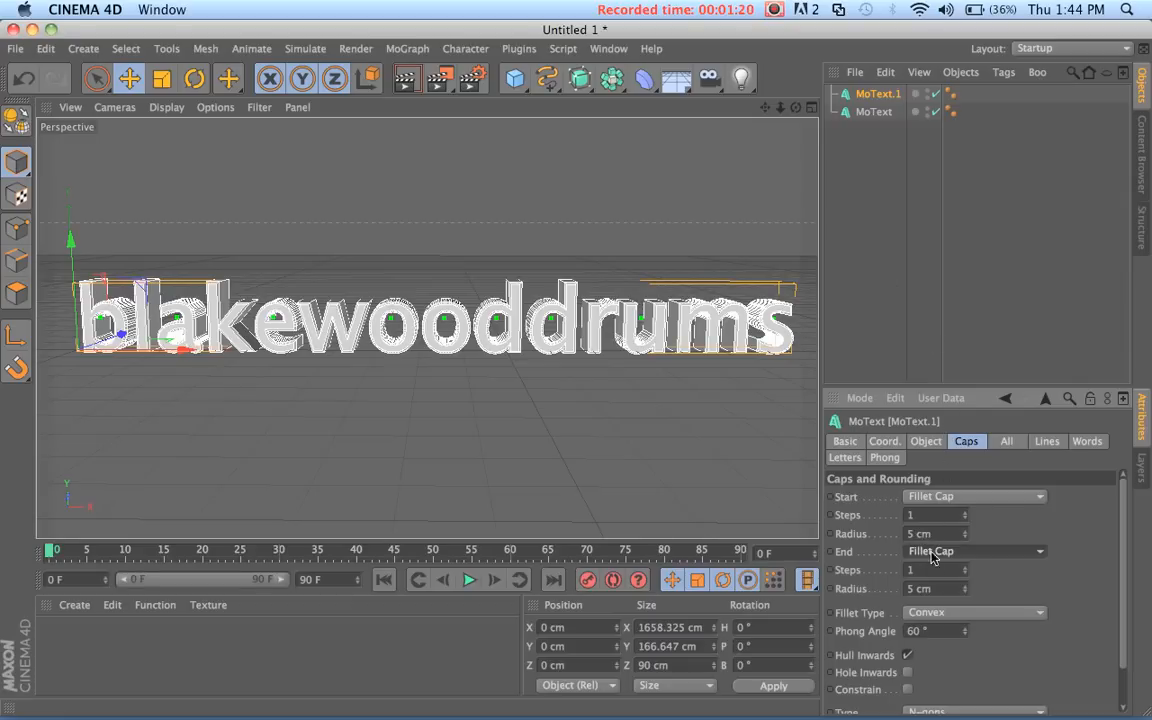
left_click(930, 534)
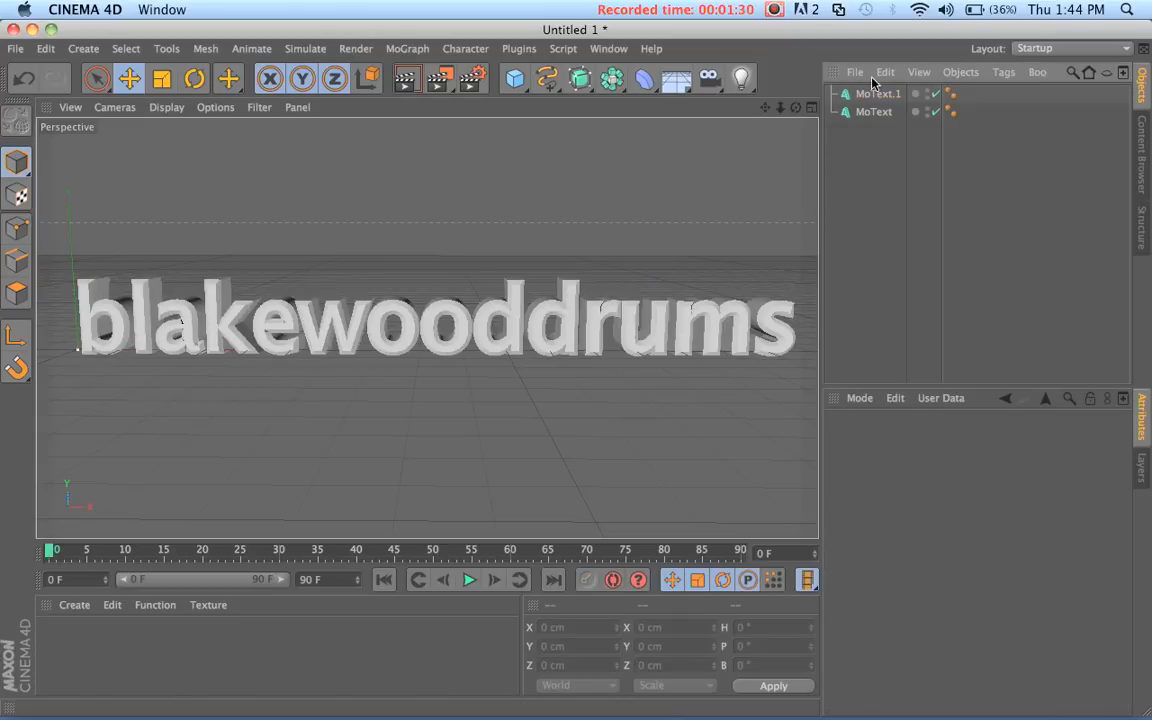
Step: Set MoText.1 depth to 40 and shift it along its depth axis to offset the layers
left_click(878, 94)
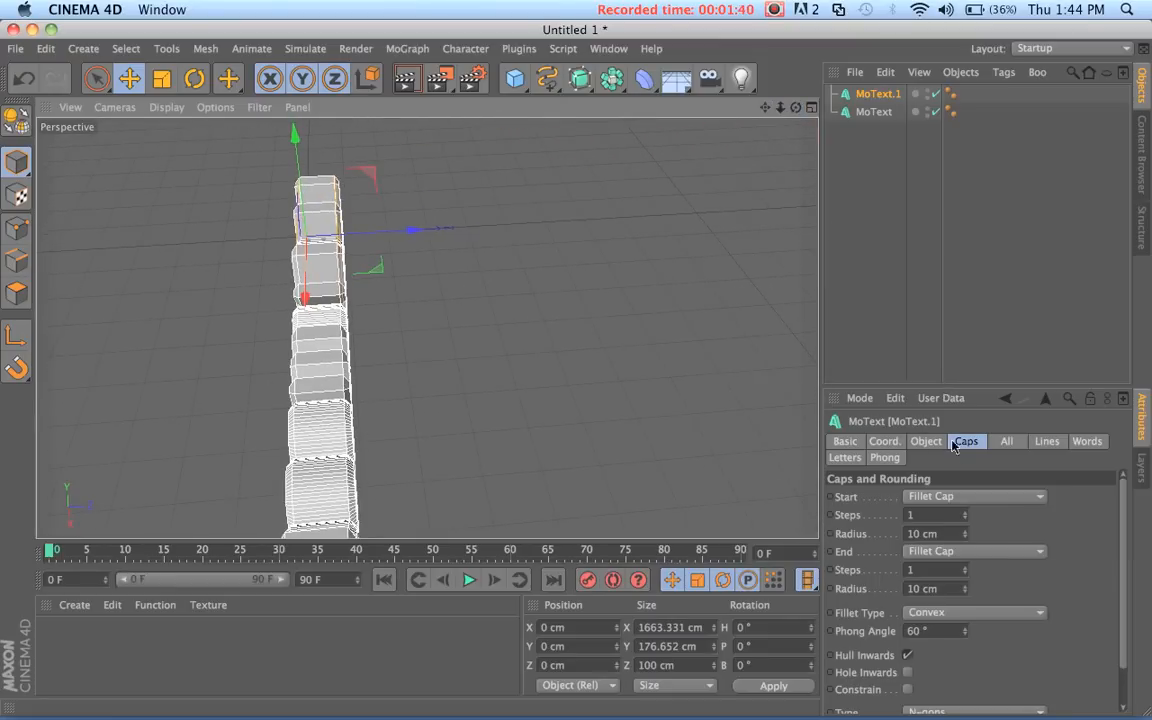
left_click(926, 442)
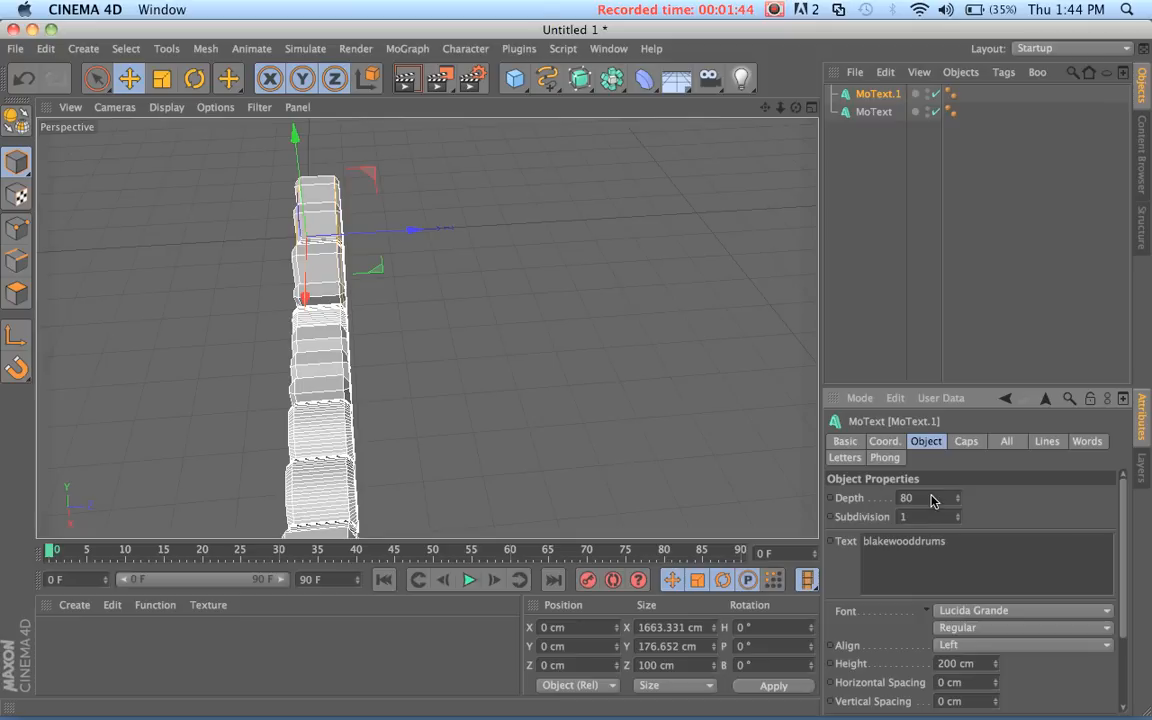
type("40")
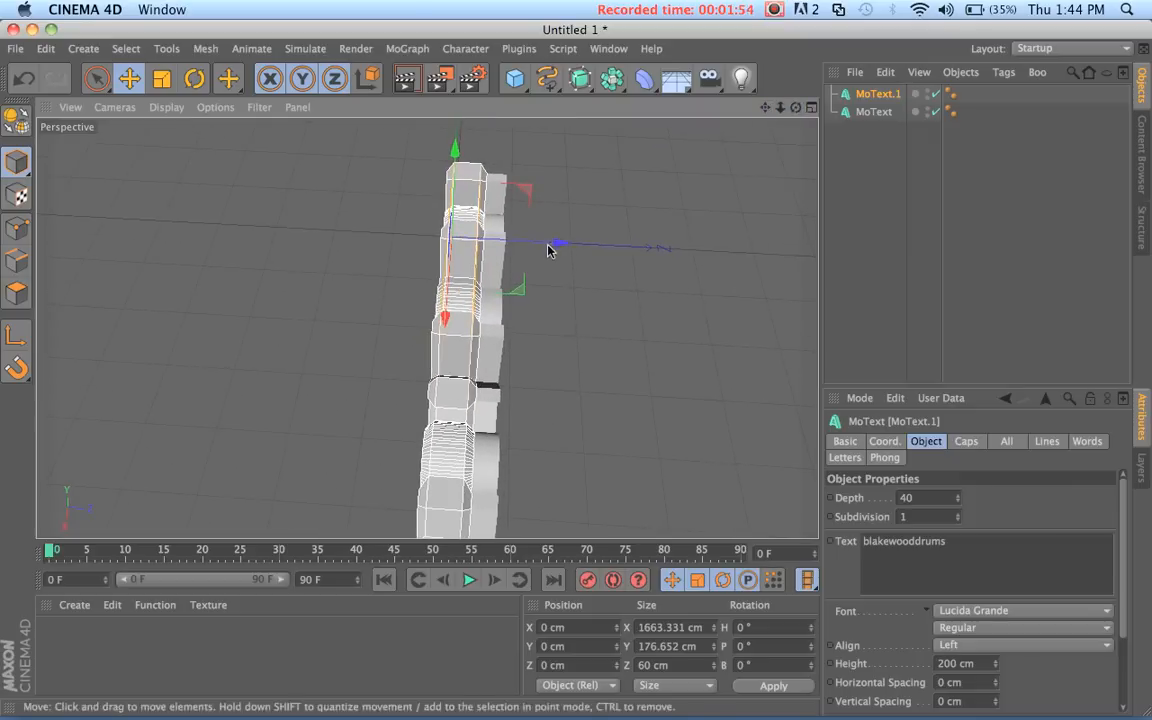
left_click_drag(556, 246, 570, 244)
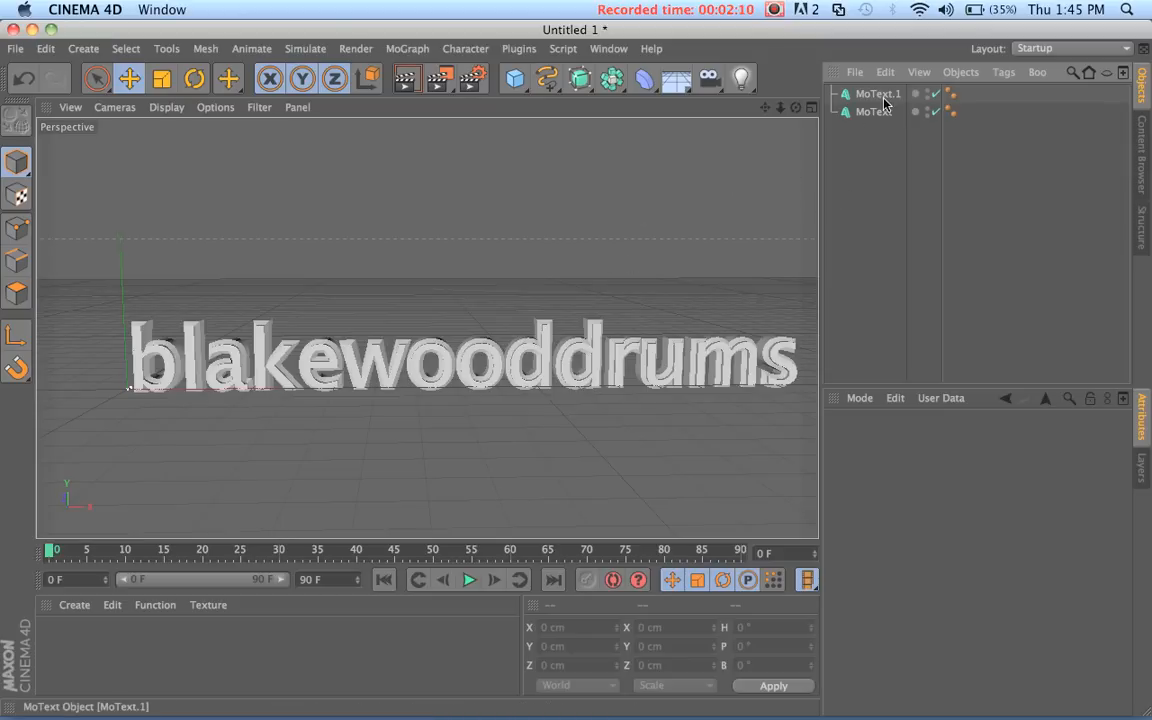
Step: Create a new material Mat and set its colour to bright red
left_click(872, 112)
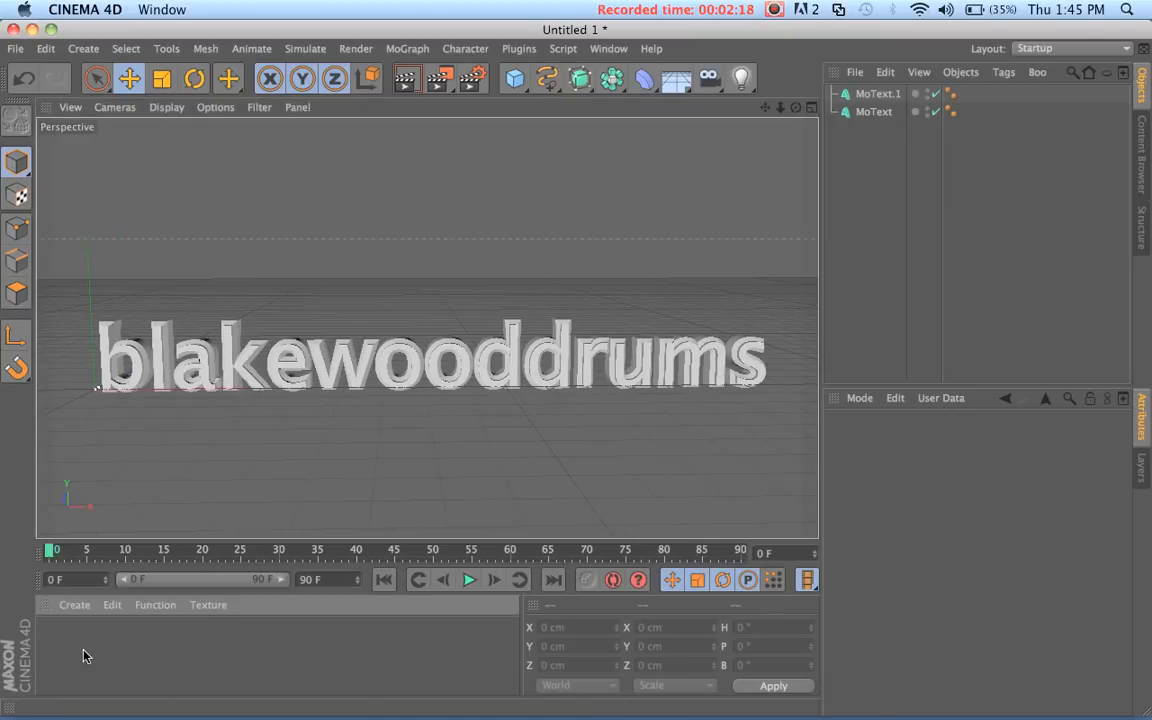
double_click(56, 654)
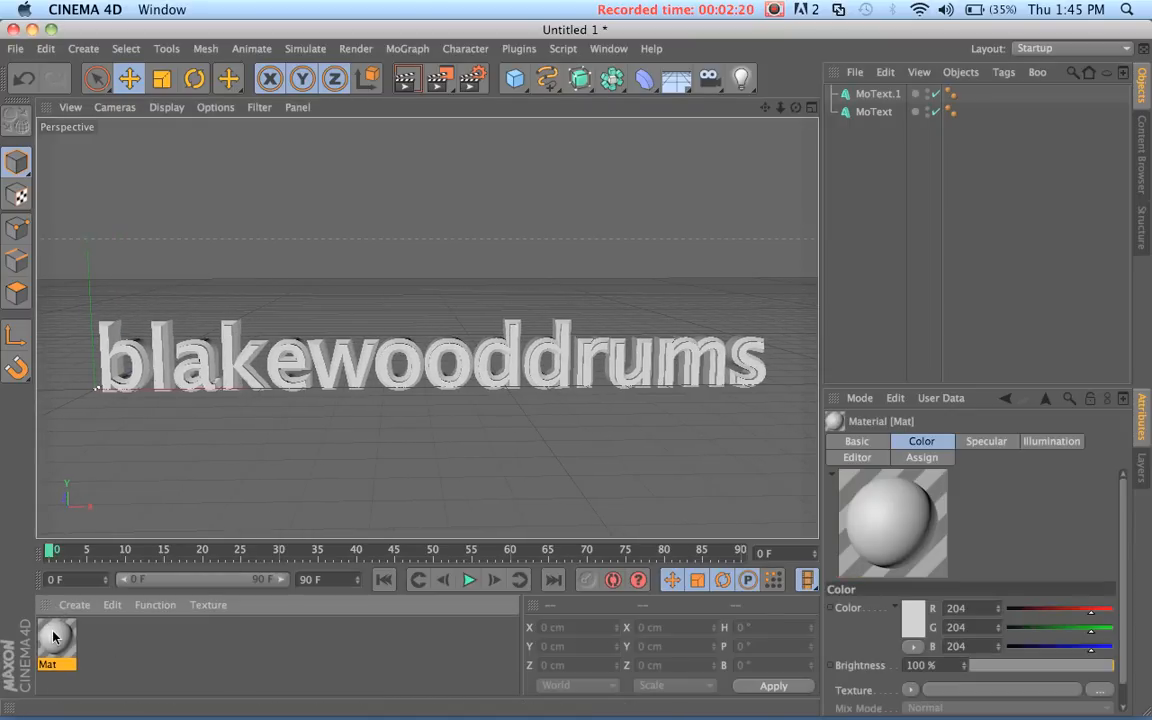
double_click(56, 640)
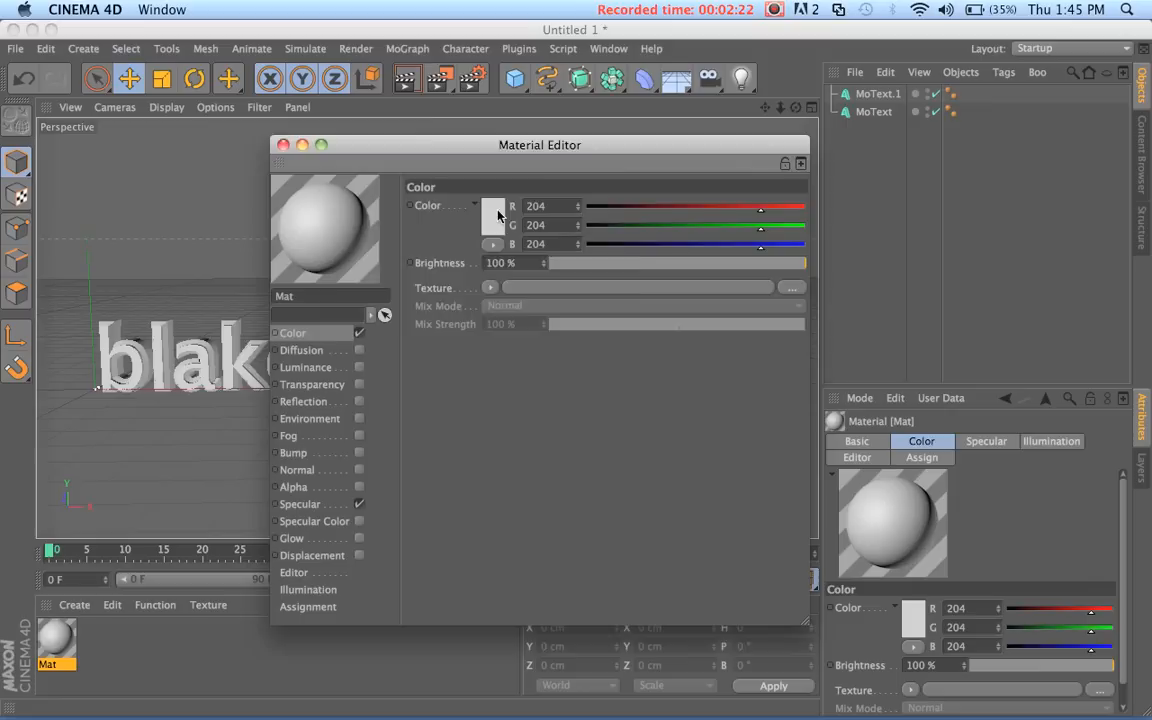
left_click(494, 216)
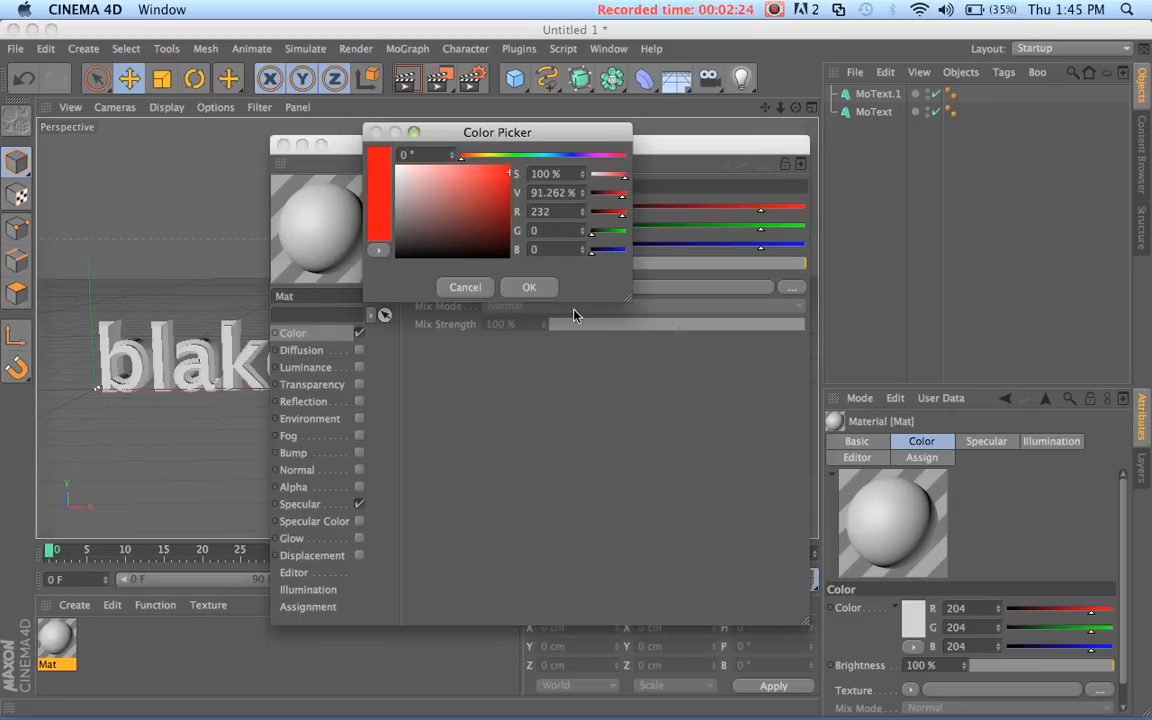
left_click(528, 288)
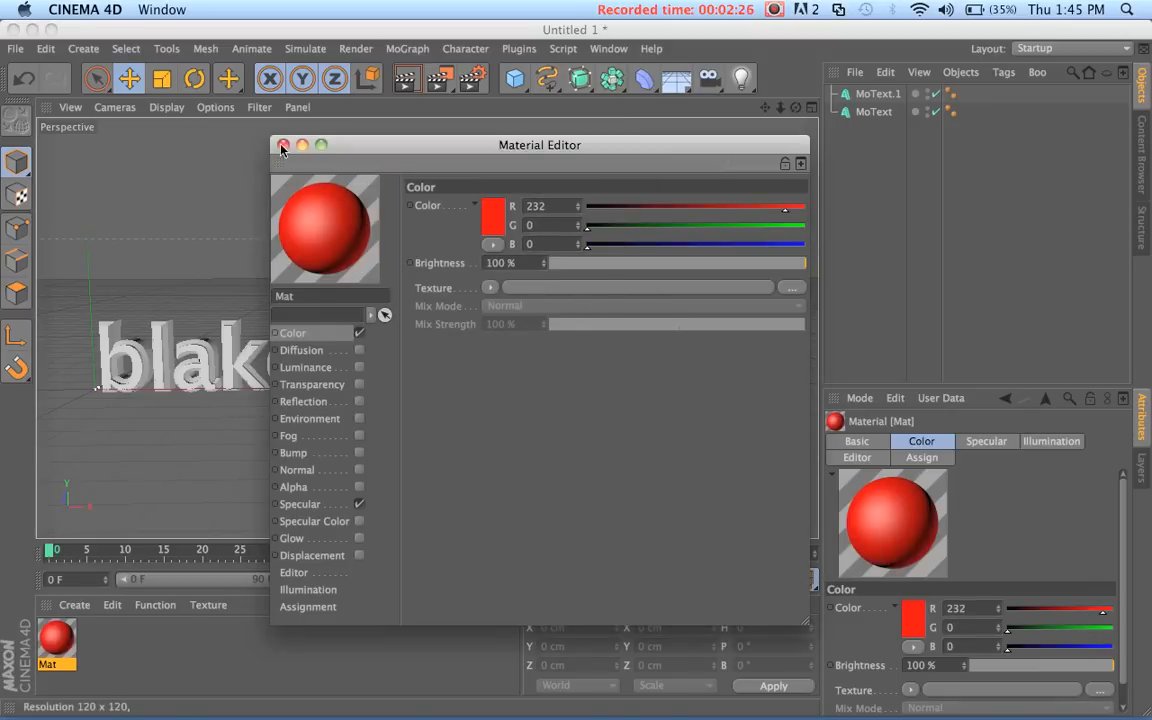
left_click(284, 146)
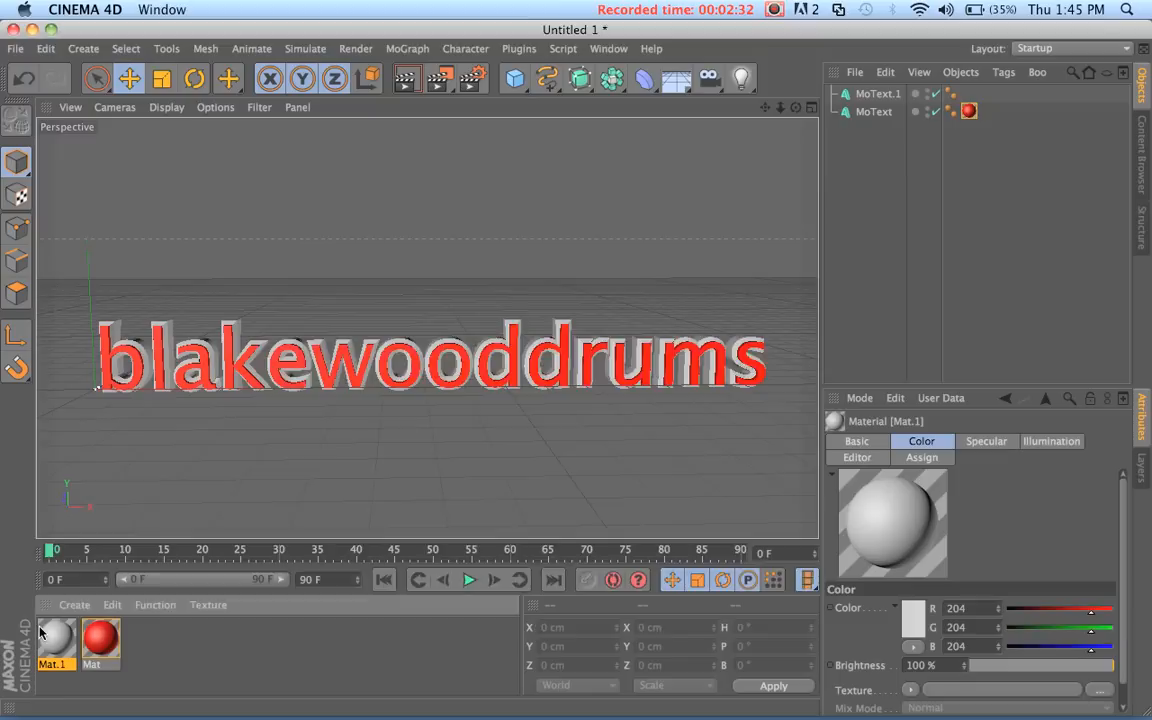
Step: Set the second material Mat.1 to a near-black colour
left_click(916, 616)
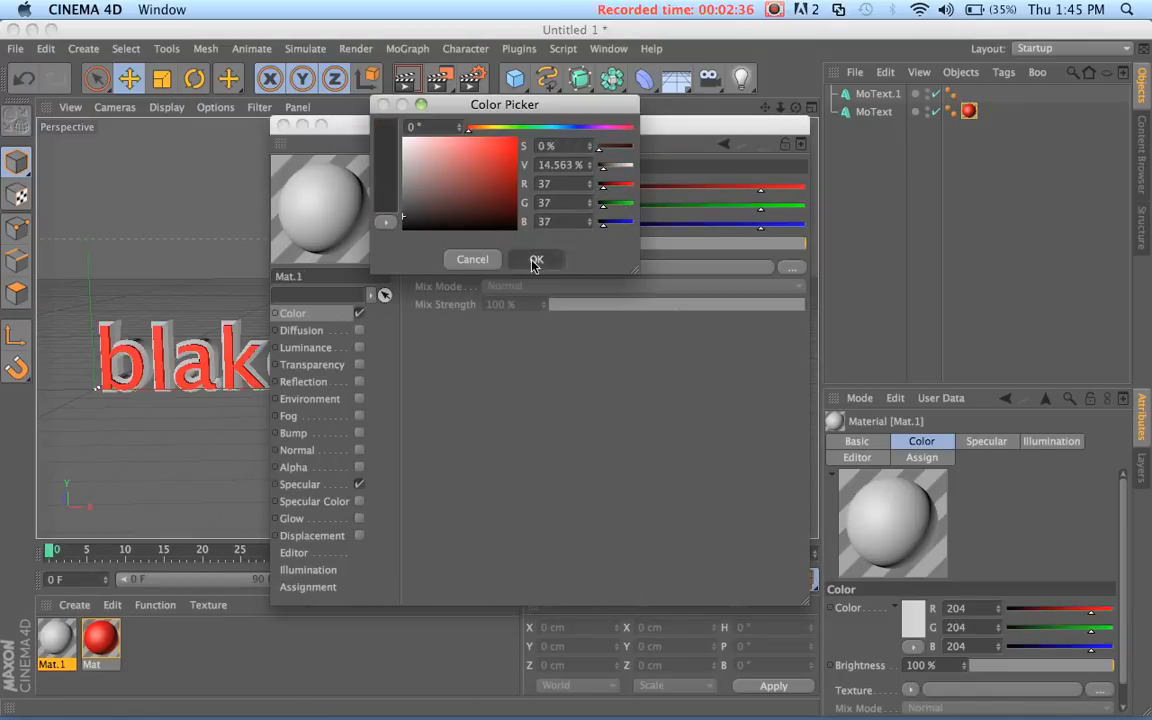
left_click(536, 260)
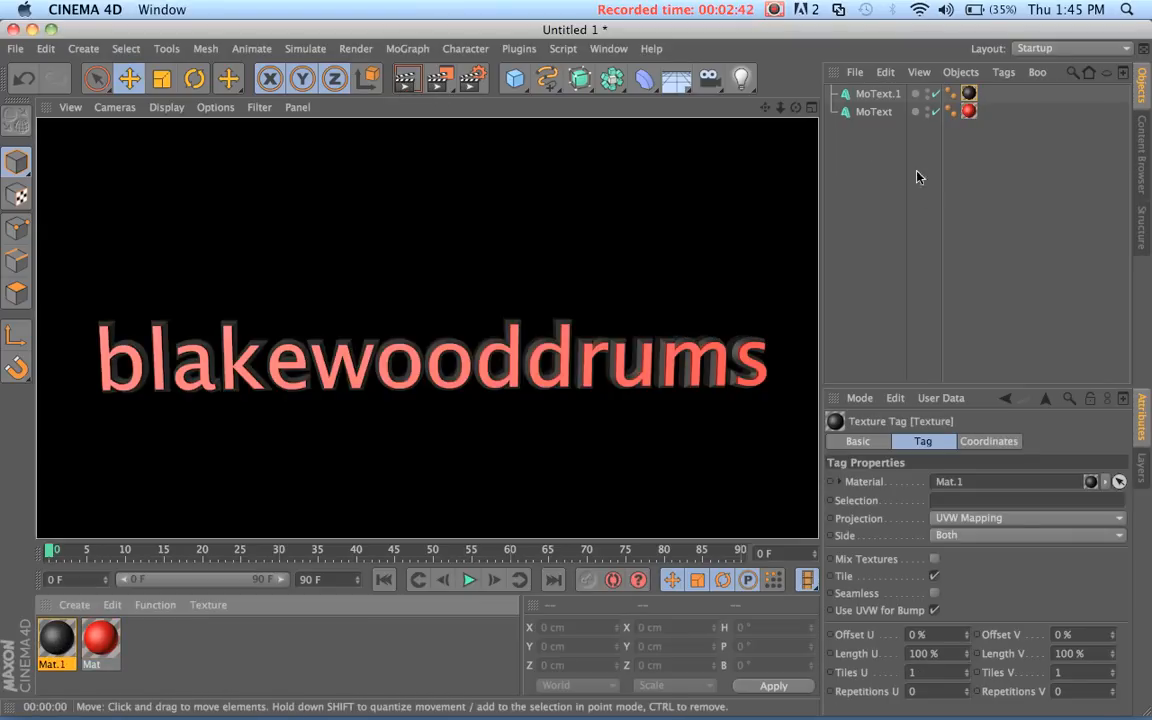
mouse_move(836, 226)
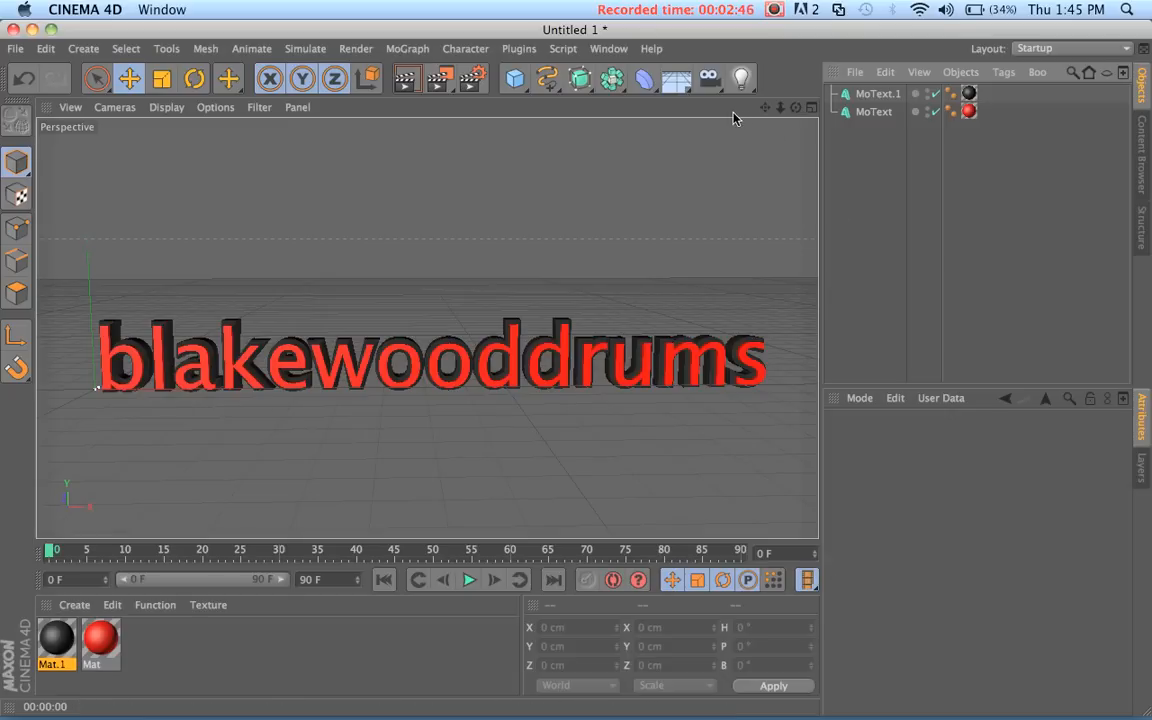
mouse_move(576, 372)
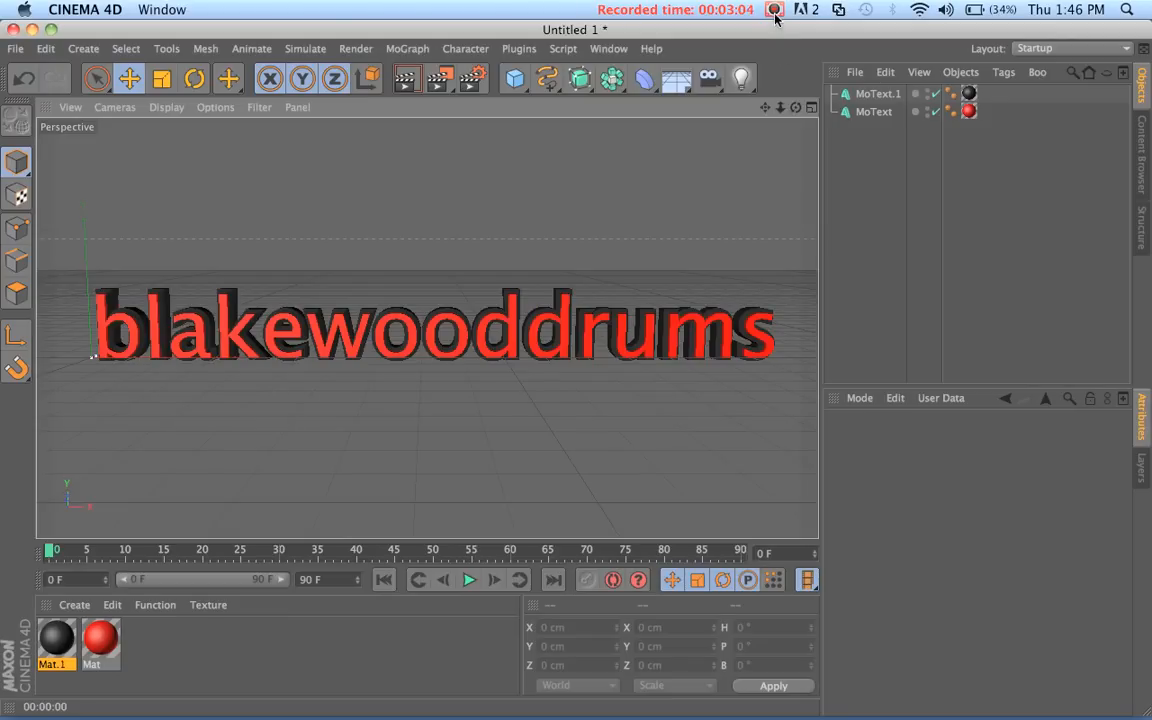
left_click(762, 12)
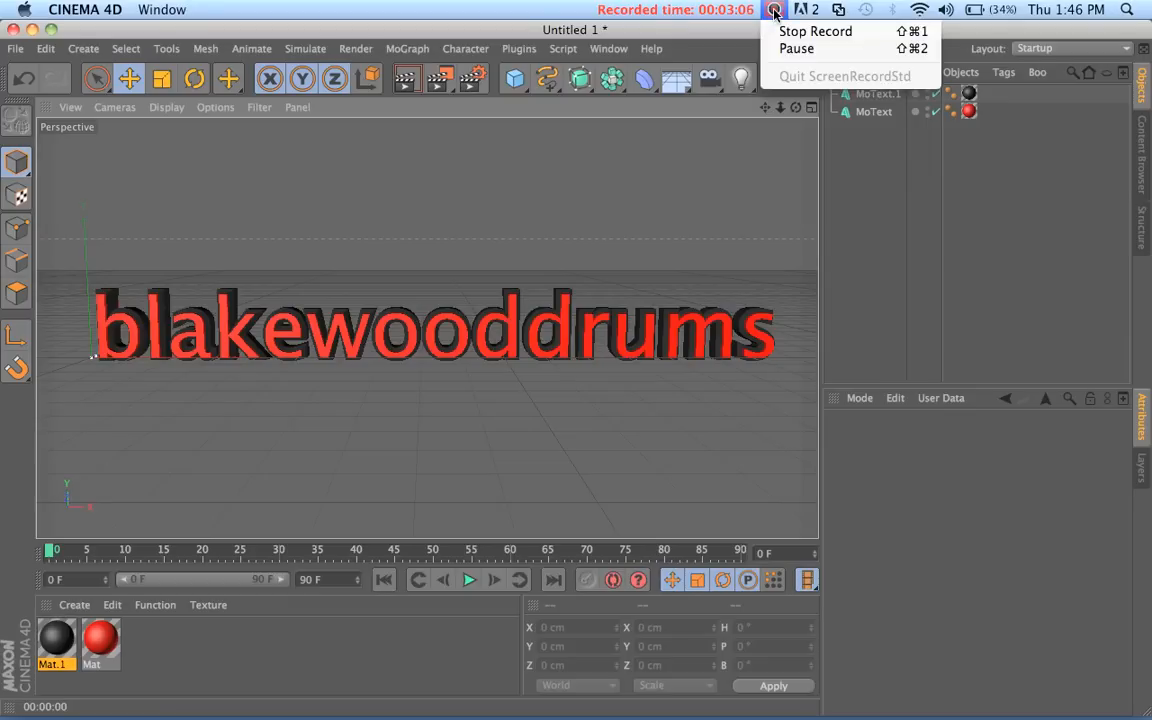